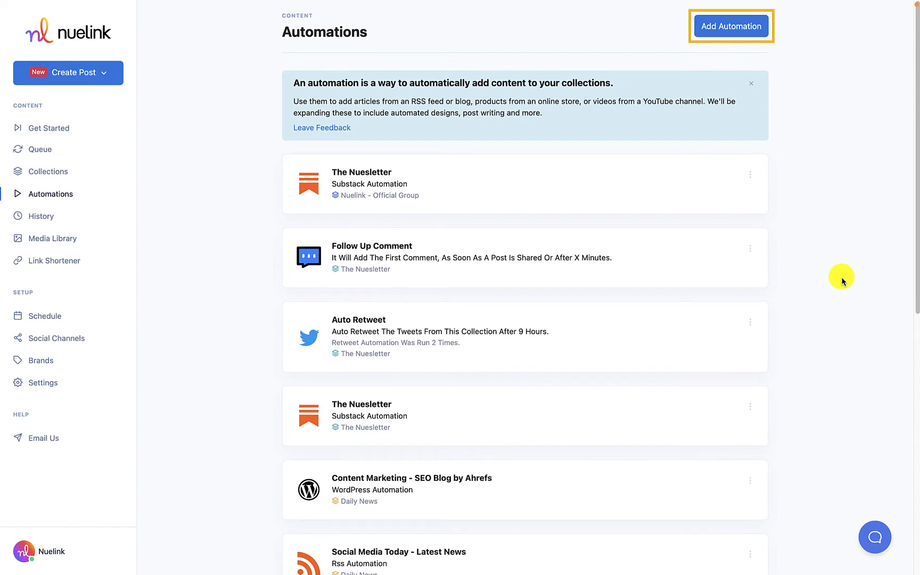
# Open Add Automation and scroll the automation type list down to RSS
pyautogui.click(730, 26)
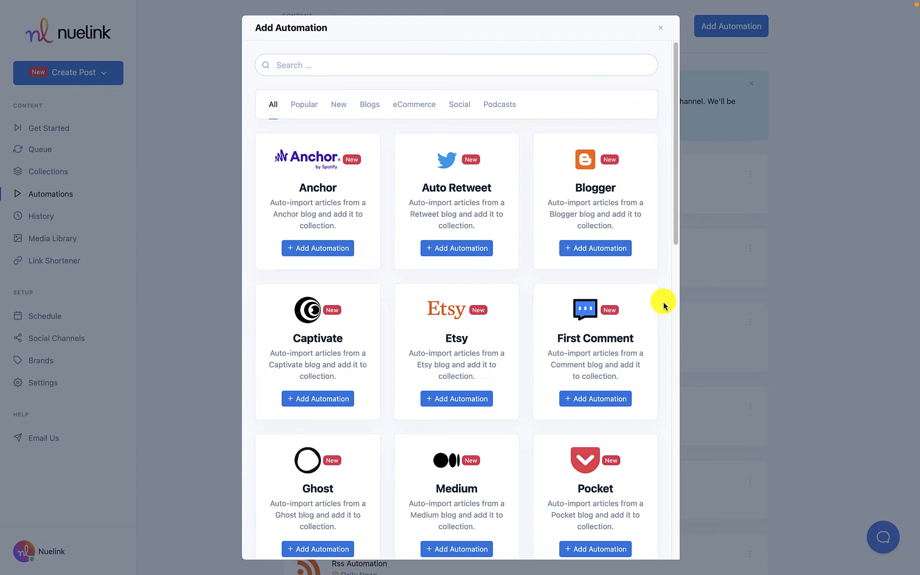
pyautogui.scroll(-3)
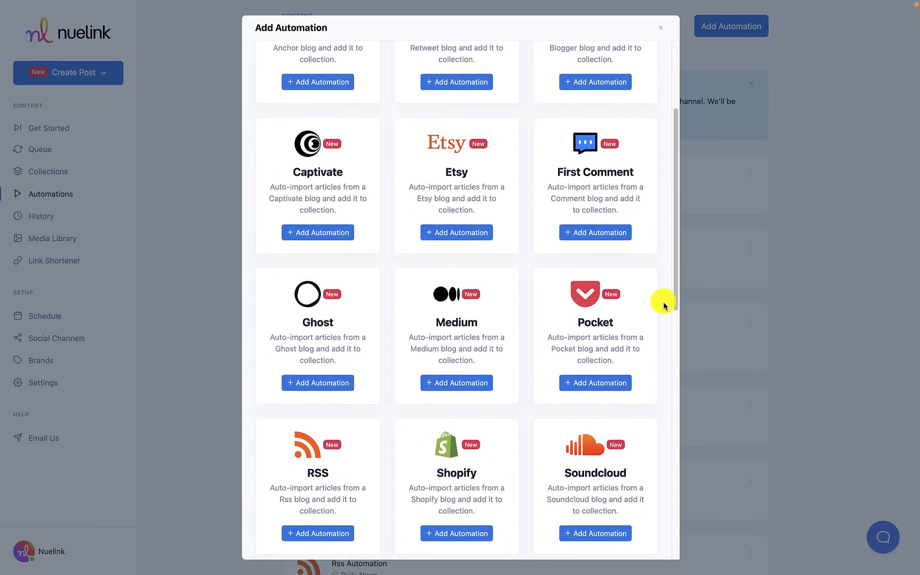
pyautogui.scroll(-3)
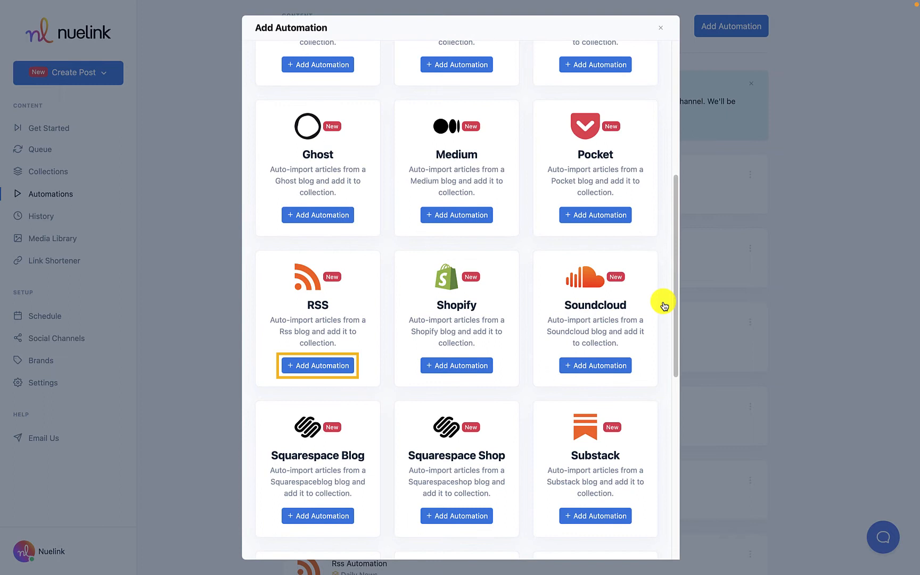
pyautogui.click(317, 366)
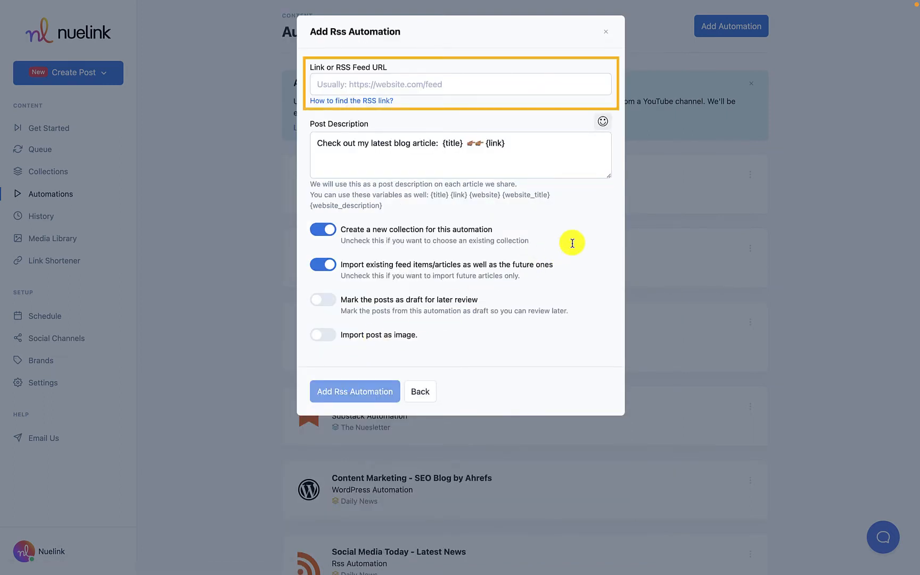
pyautogui.write('https://www.socialmediatoday.com/feeds/news/')
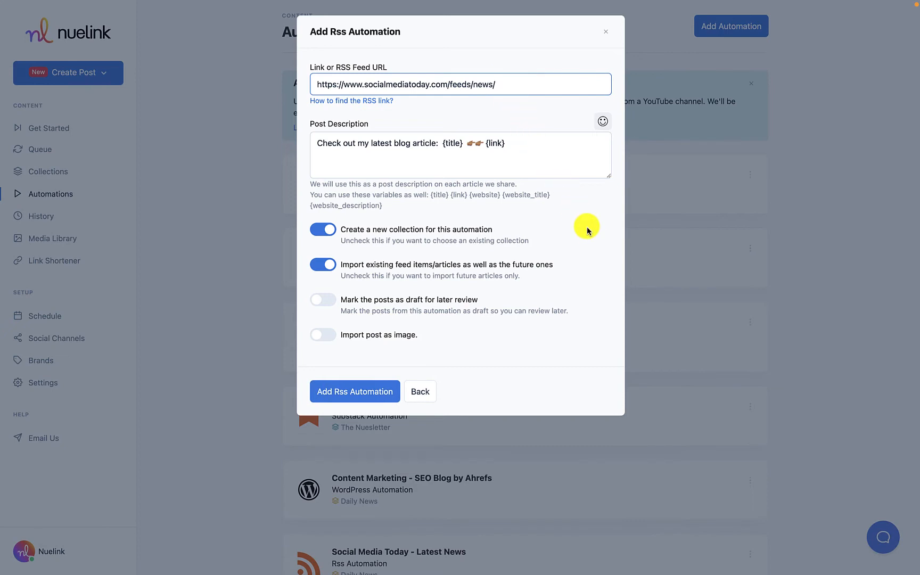
pyautogui.moveTo(598, 247)
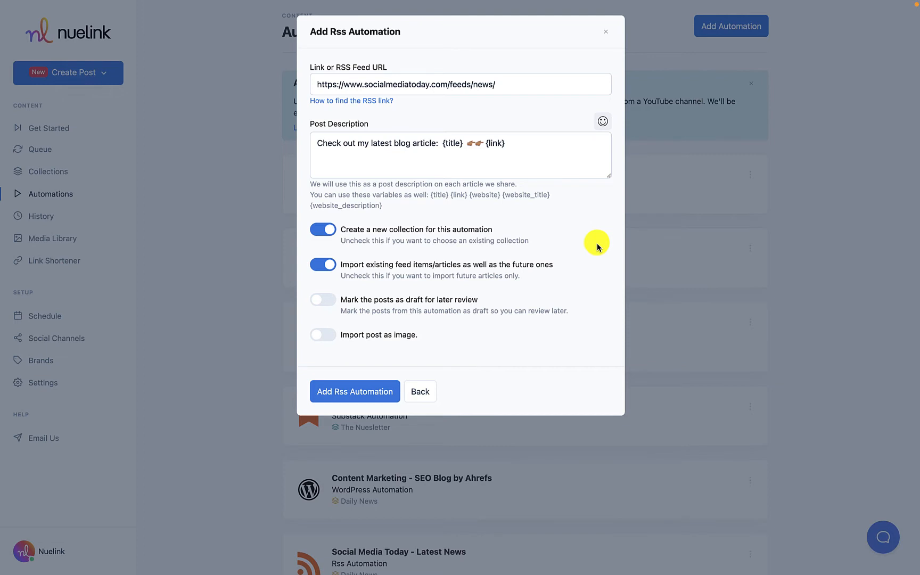
# Save the RSS automation into the existing RSS Automation collection, importing posts as images
pyautogui.click(322, 230)
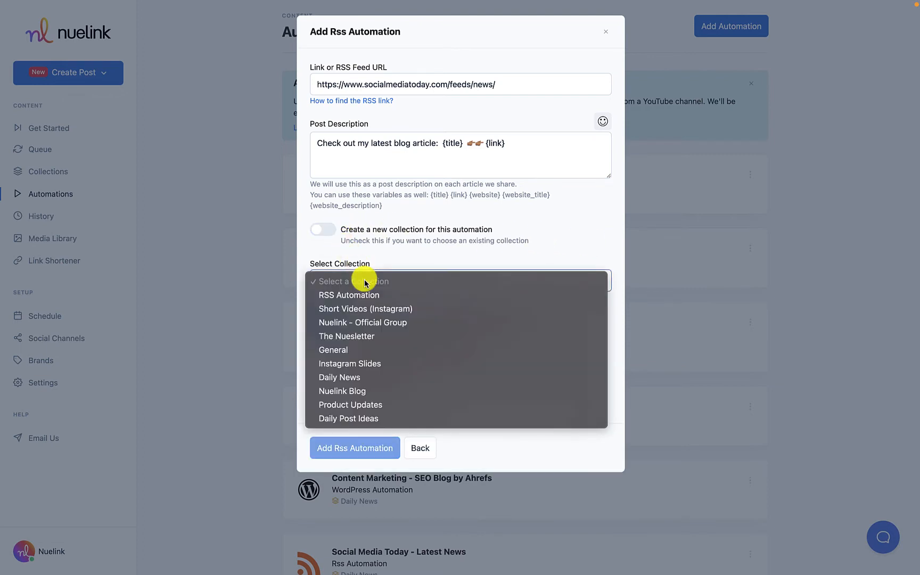
pyautogui.click(350, 295)
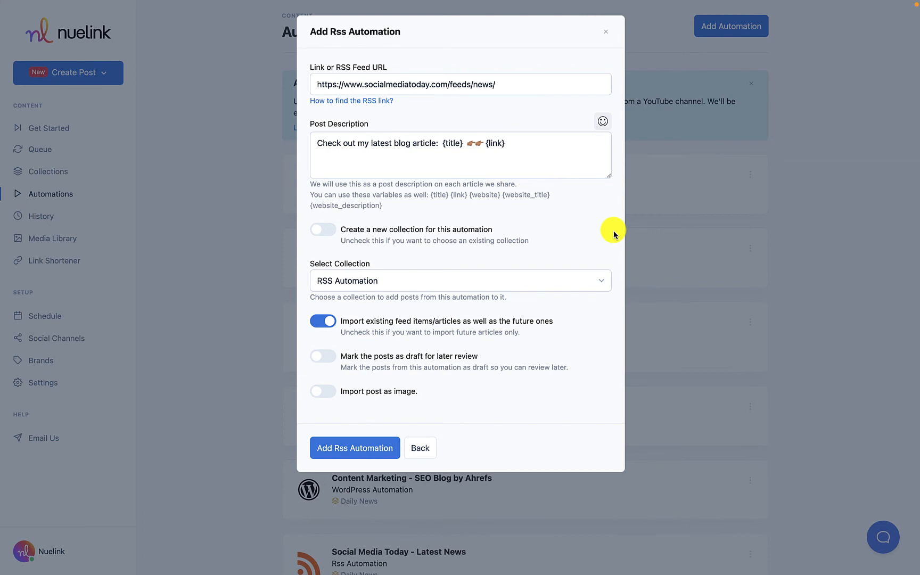
pyautogui.click(323, 391)
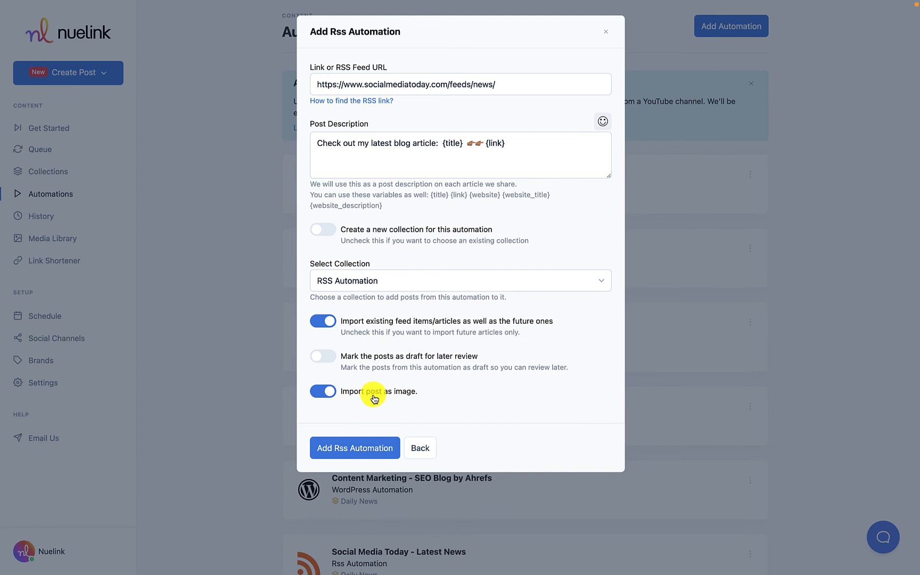
pyautogui.moveTo(605, 397)
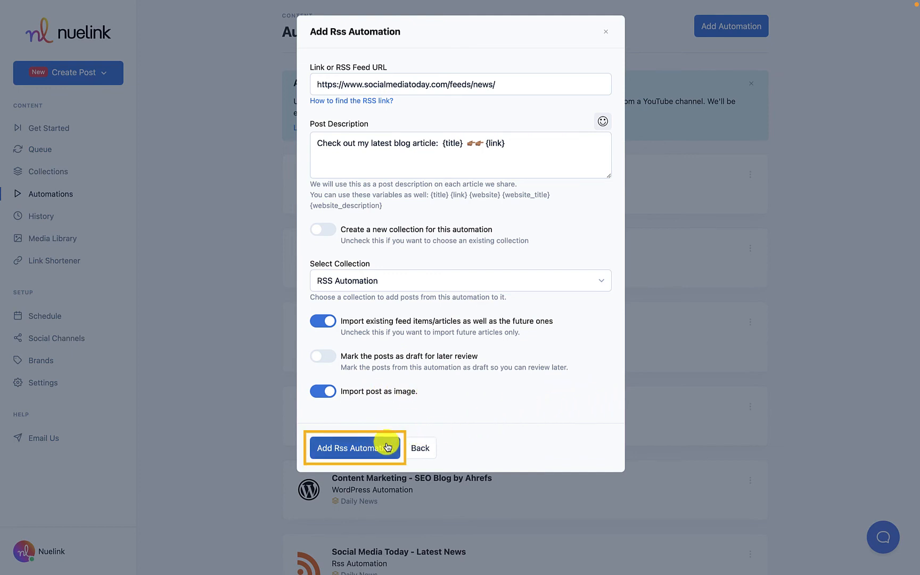
pyautogui.click(355, 448)
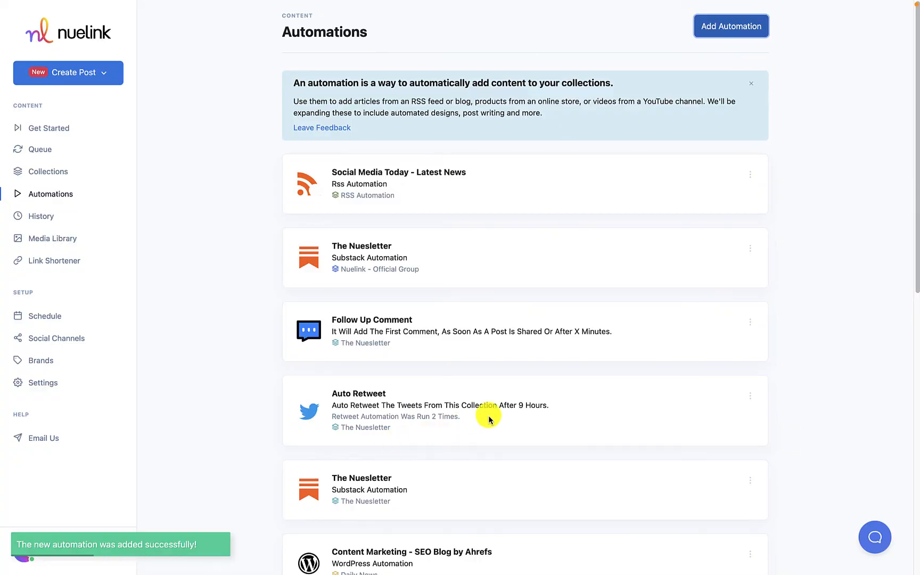